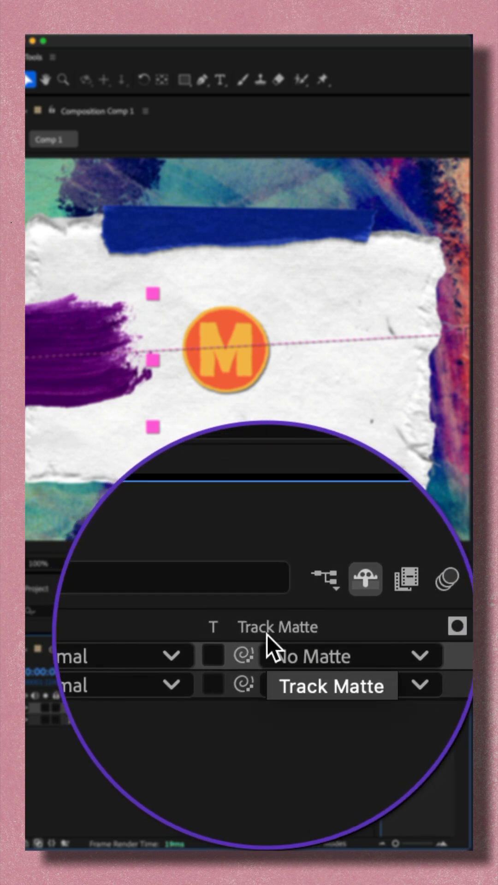
# - Enable the Modes column from the timeline header's Columns menu to expose Track Matte settings
pyautogui.rightClick(277, 625)
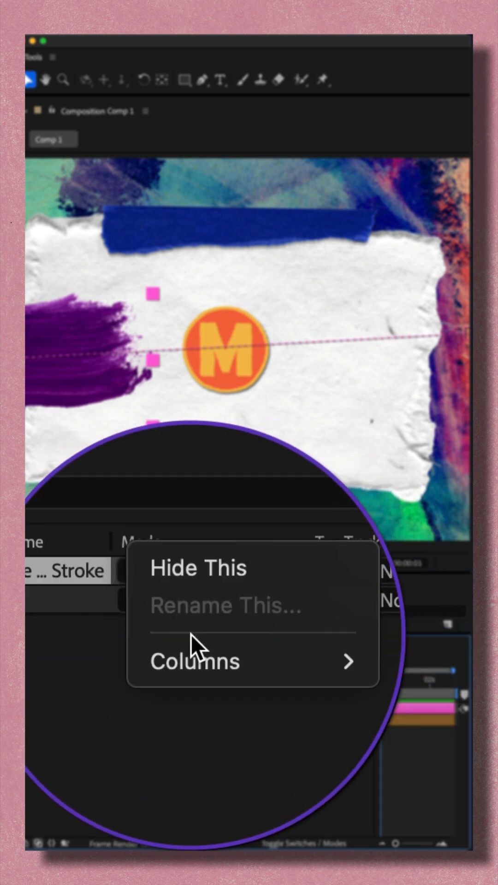
pyautogui.click(194, 661)
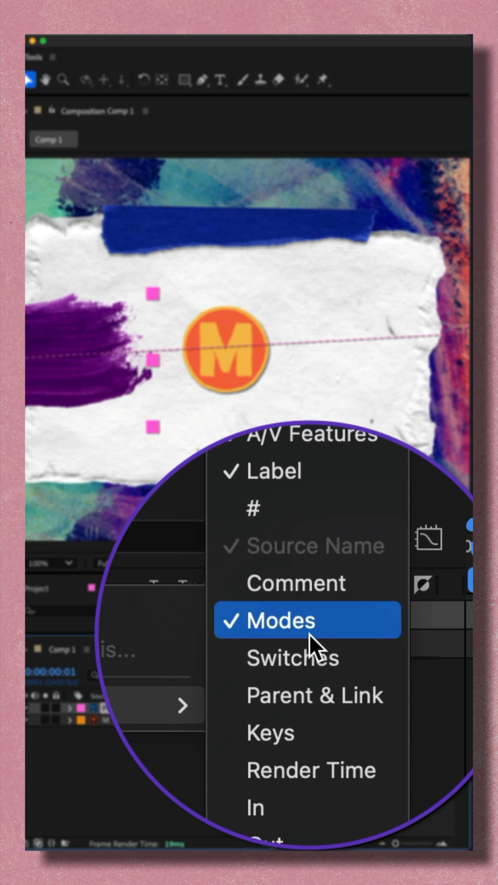
pyautogui.click(280, 620)
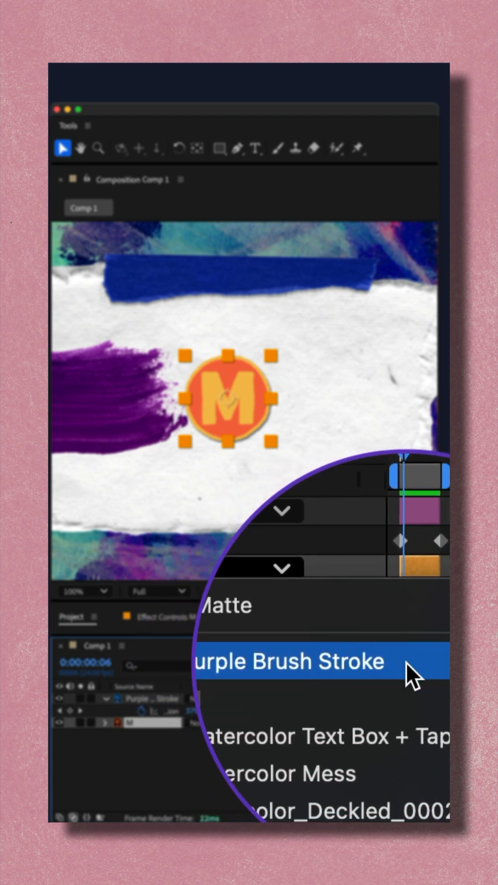
# - Set the M logo layer's track matte to the Purple Brush Stroke layer
pyautogui.click(287, 662)
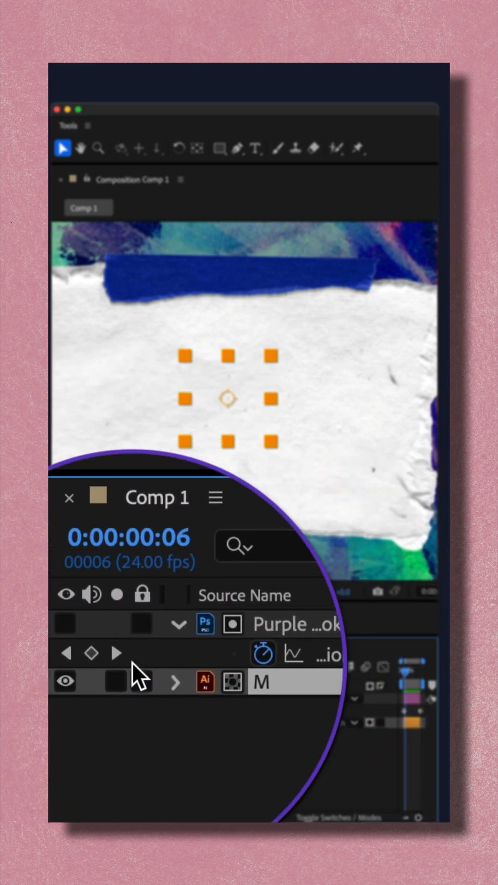